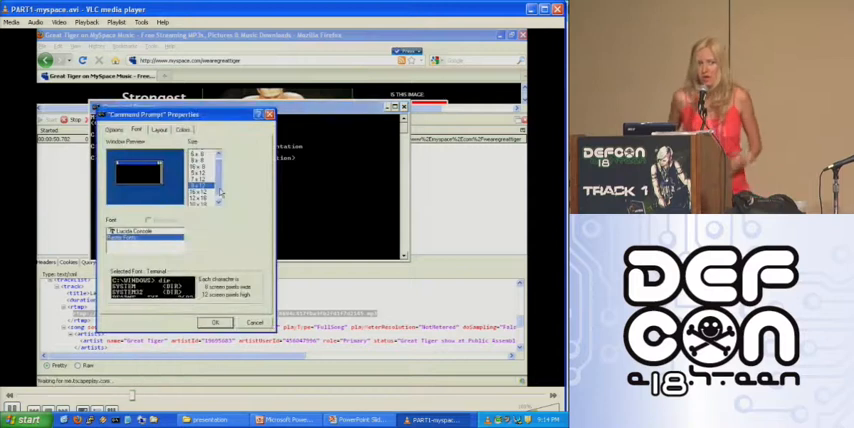
- Close the console Properties and enter wget.exe -O test with the rtmp://akafms-music02.myspacecdn.com song address
left_click(216, 322)
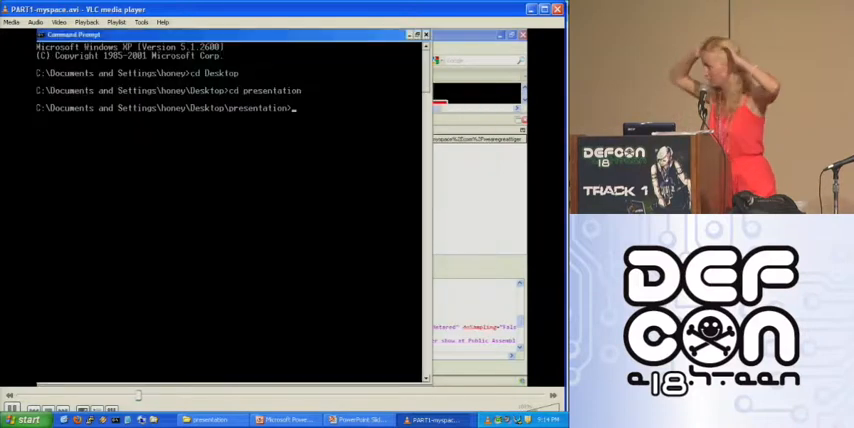
type("wget.exe -O")
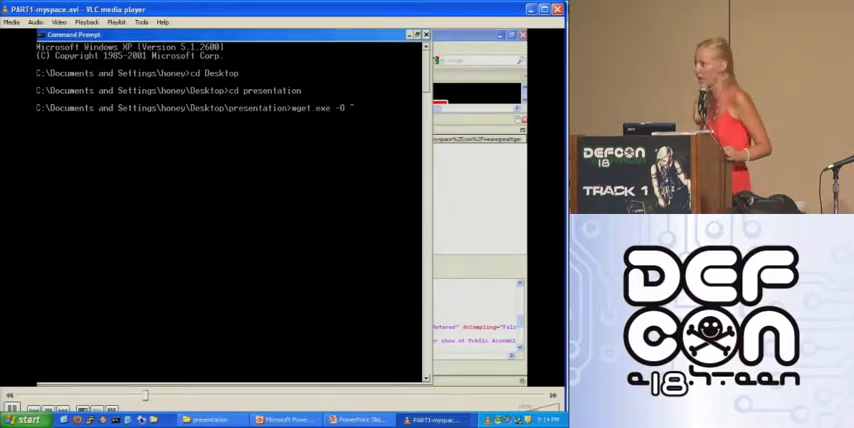
type("\"rtmp://akafms-music02.myspacecdn.com/ondemand/168/std_d4e3f788694c417fba3fb2fd1f7d2145.mp3\"")
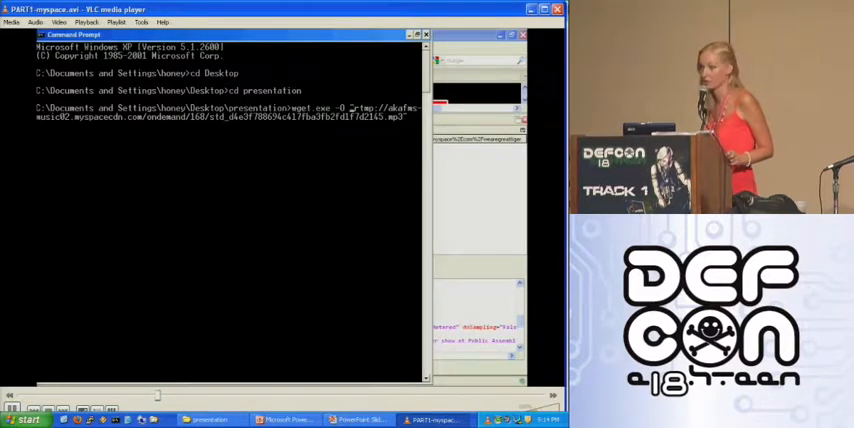
type("test")
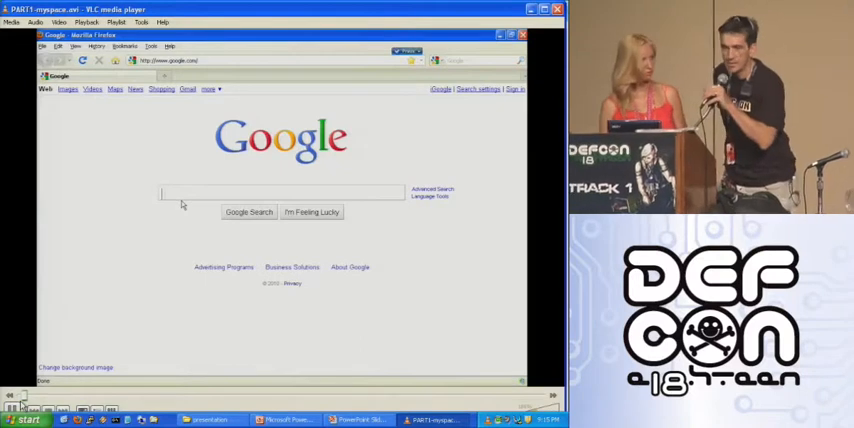
- Search Google for "great tiger myspace"
type("g")
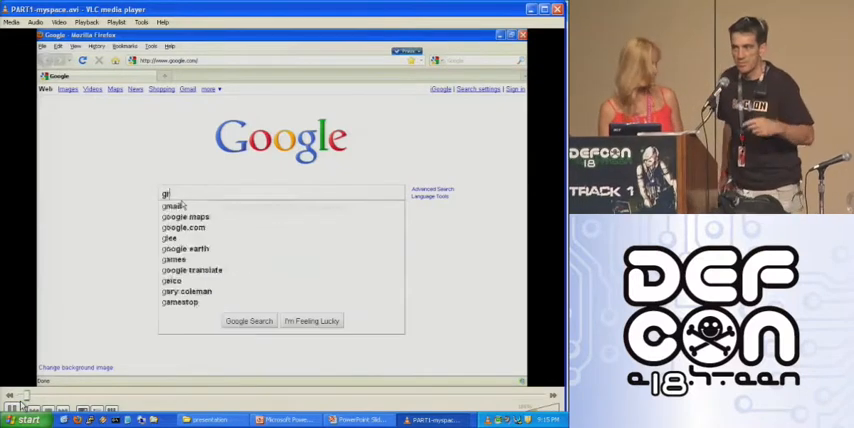
type("great tiger myspac")
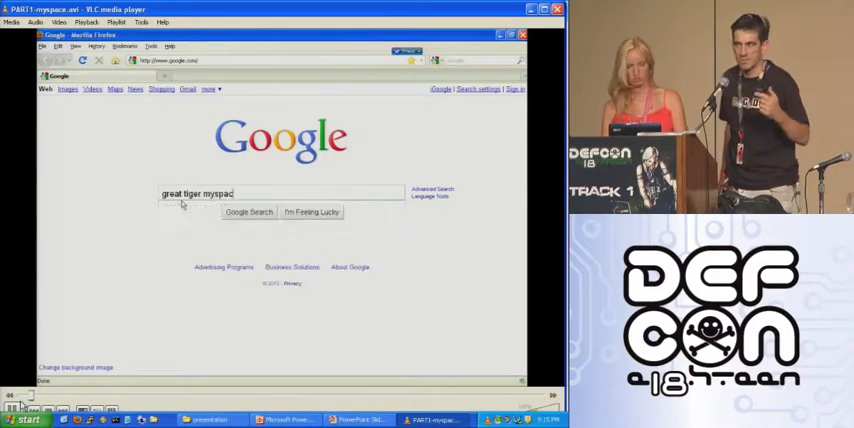
left_click(248, 212)
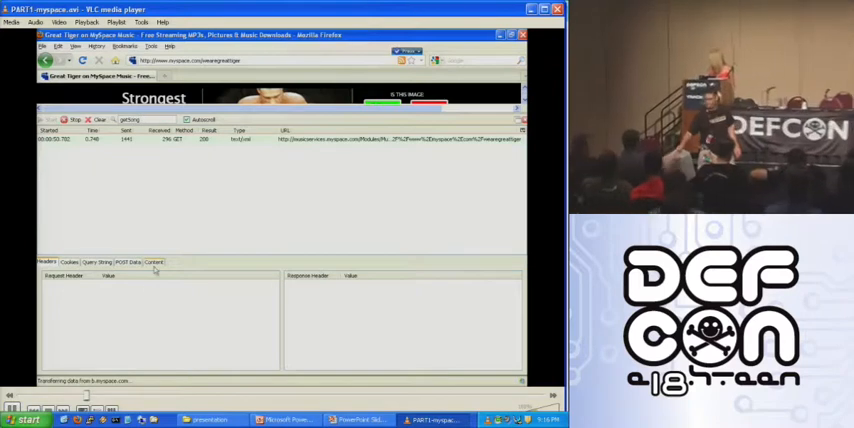
- View the captured stream request's headers and its XML song-details content in HttpFox
left_click(154, 262)
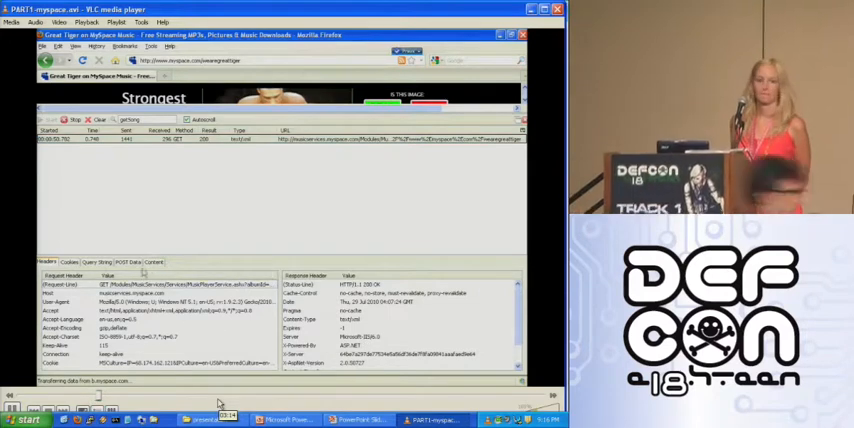
left_click(152, 262)
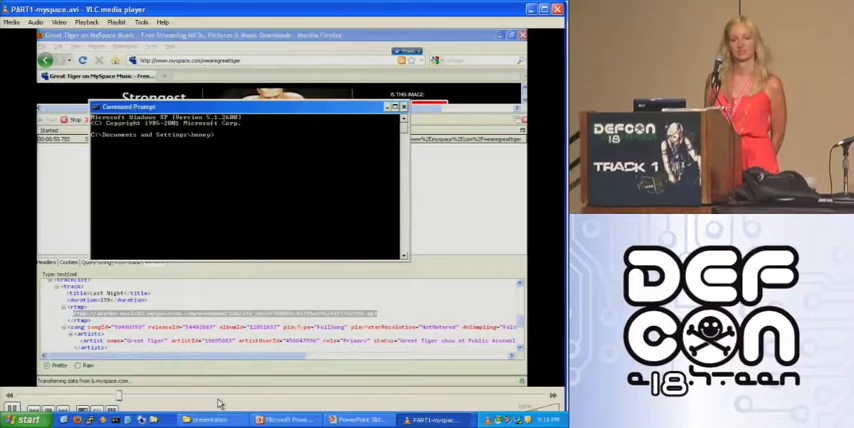
- Change directory to Desktop\presentation\rtmp and apply a larger console window layout
type("cd Desktop")
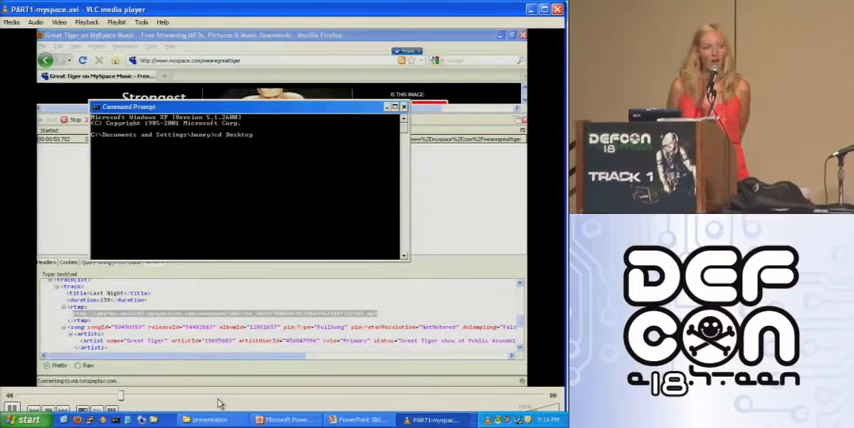
type("cd presentation")
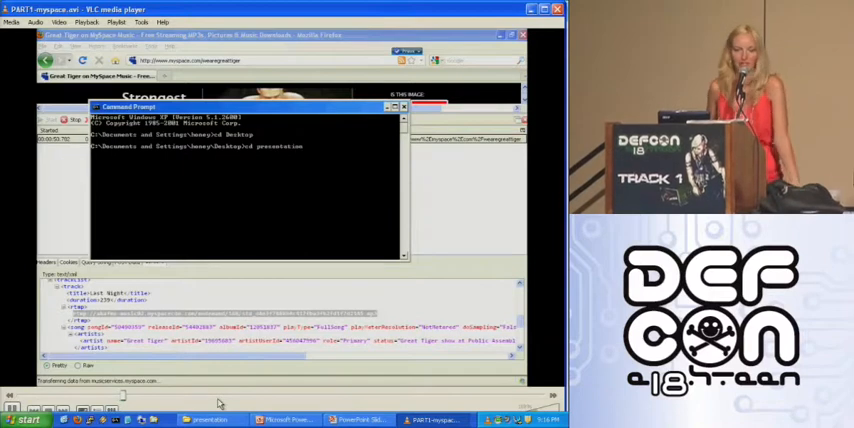
type("cd rtmp")
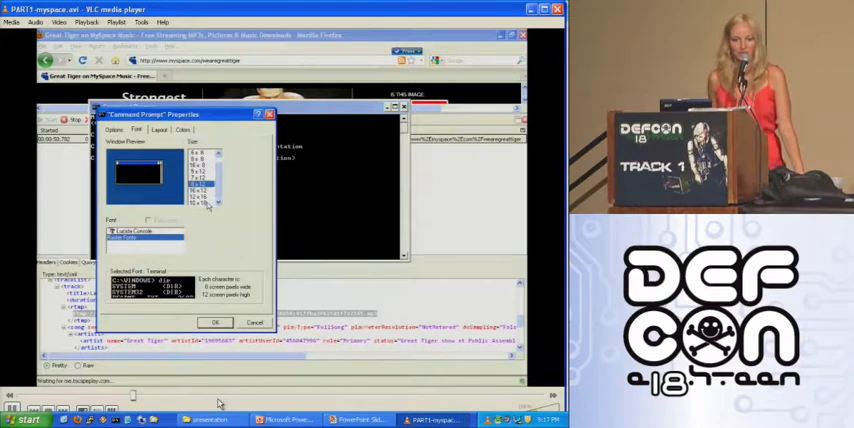
left_click(216, 322)
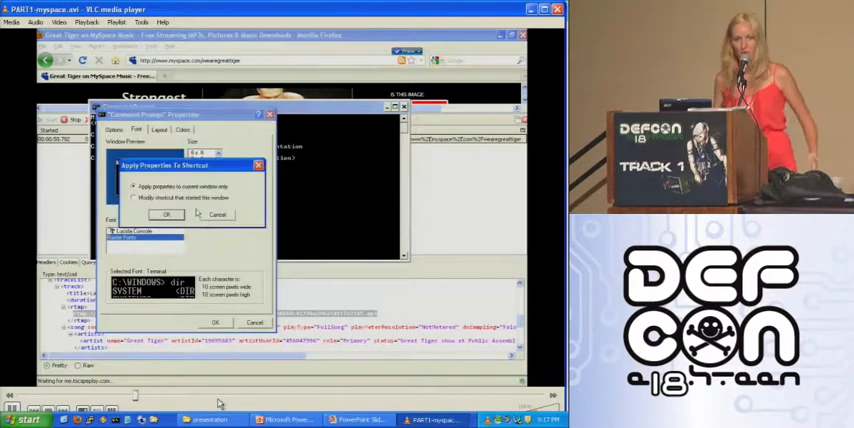
left_click(168, 214)
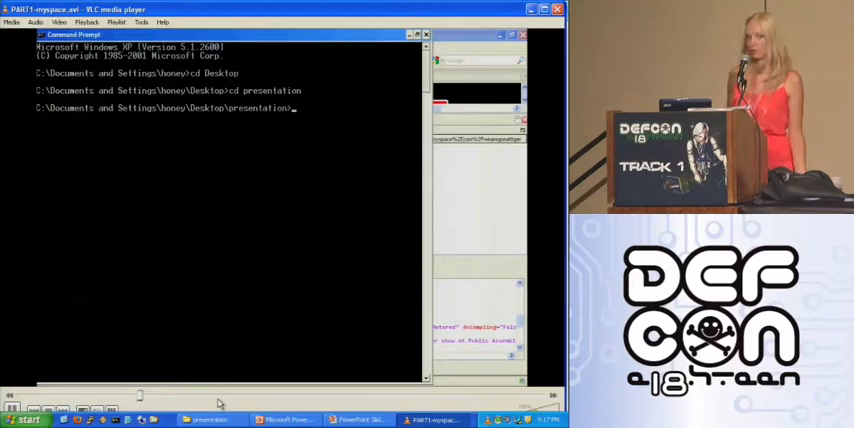
- Run wget.exe -O on the rtmp address with a THIS SHOULD FAIL note, getting the unsupported scheme error
type("wget.exe")
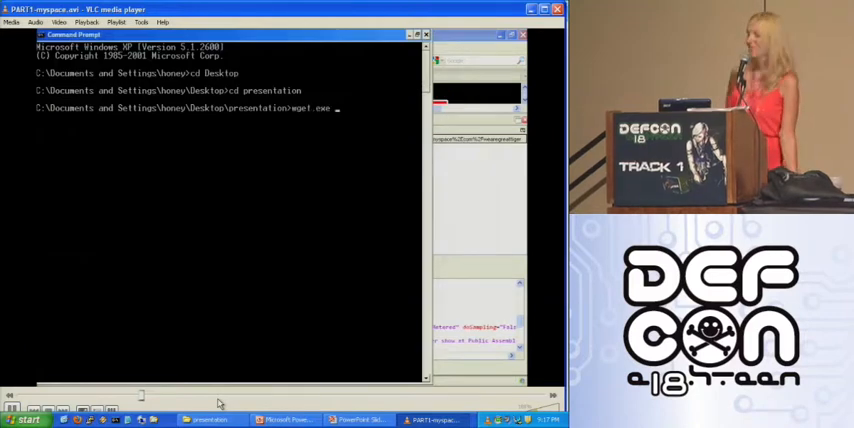
type("-O")
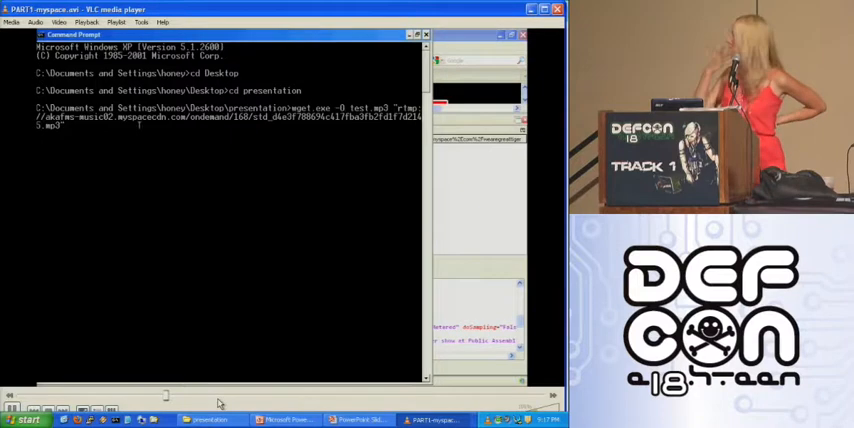
type("THIS SHOULD FA")
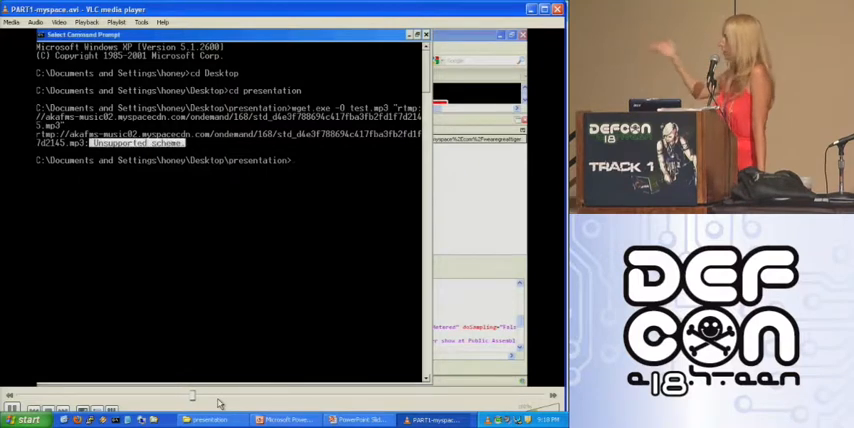
- Change directory into rtmpdump-2.1b-windows
type("cd rtmp")
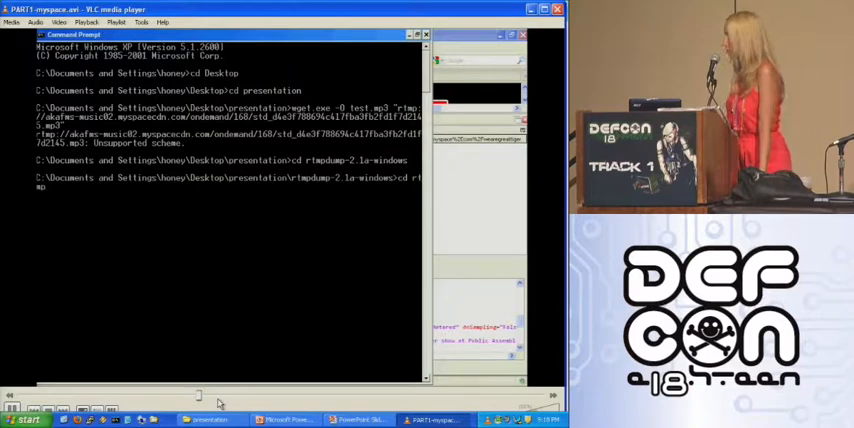
type("cd rtmpdump-2.1b-windows")
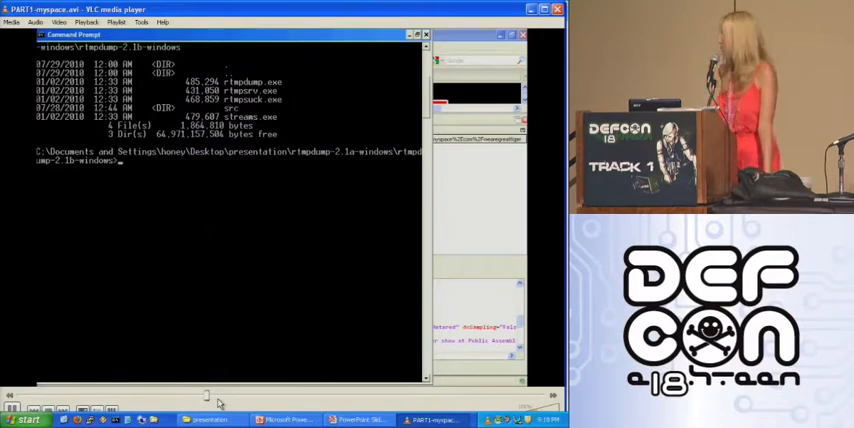
- Run rtmpdump -r on the rtmp address with -o test output, ending in a server error
type("rtmpdump.exe")
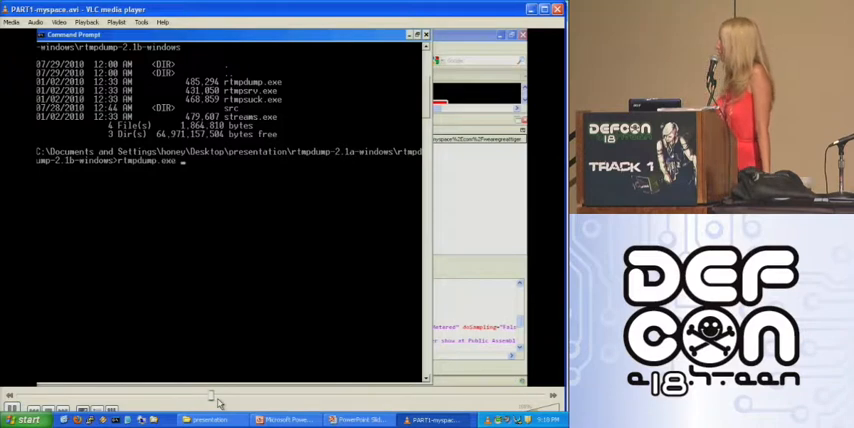
type("-r")
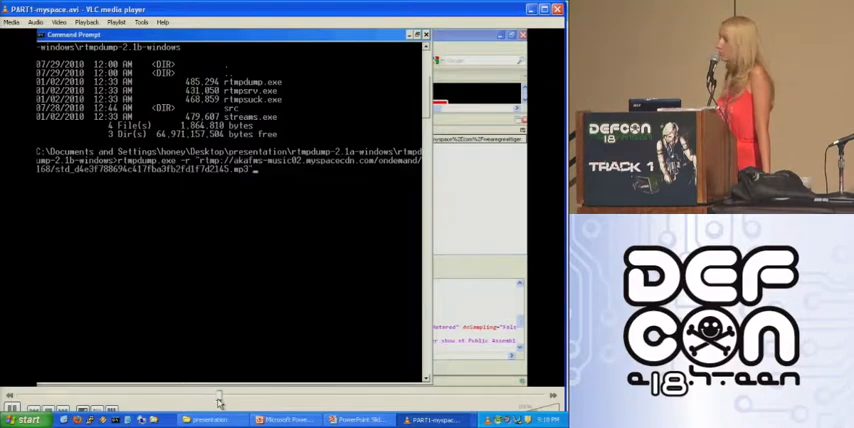
type("-o")
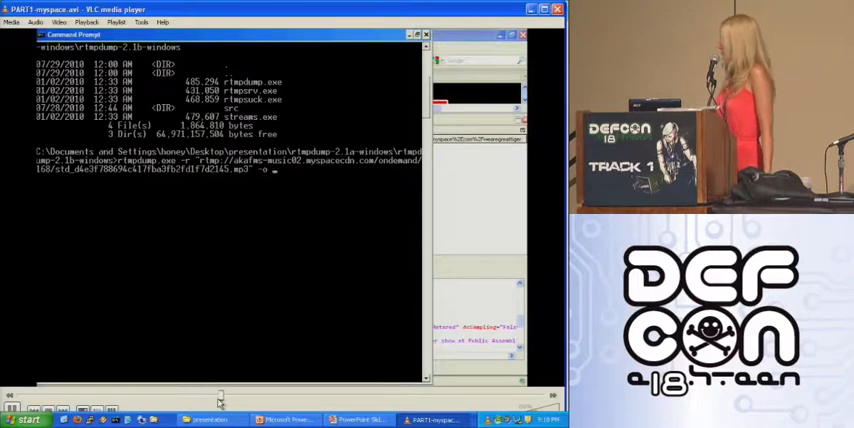
type("test2.mp3")
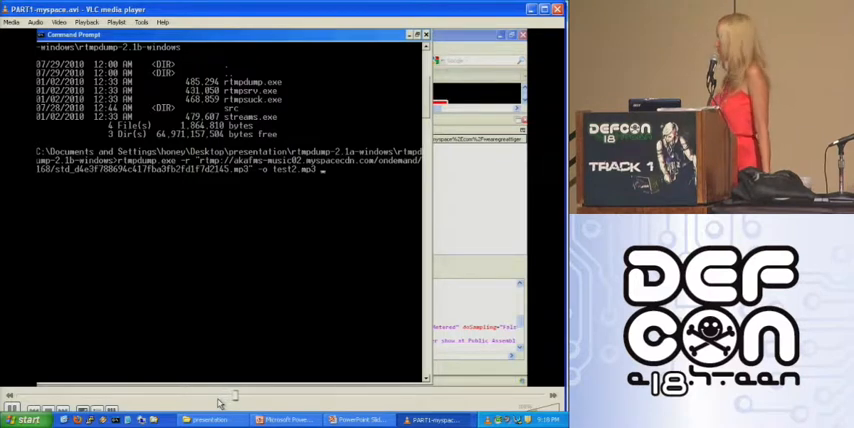
- Note THIS SHOULD fail BECAUSE I HAVE NOT MODIFIED THE URL at the prompt
type("THIS SHOULD ALSO FAIL")
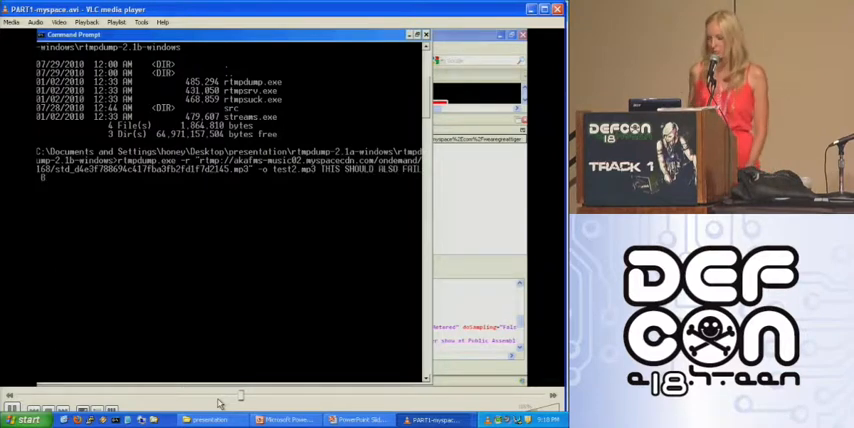
type("BECAUSE I HAVE")
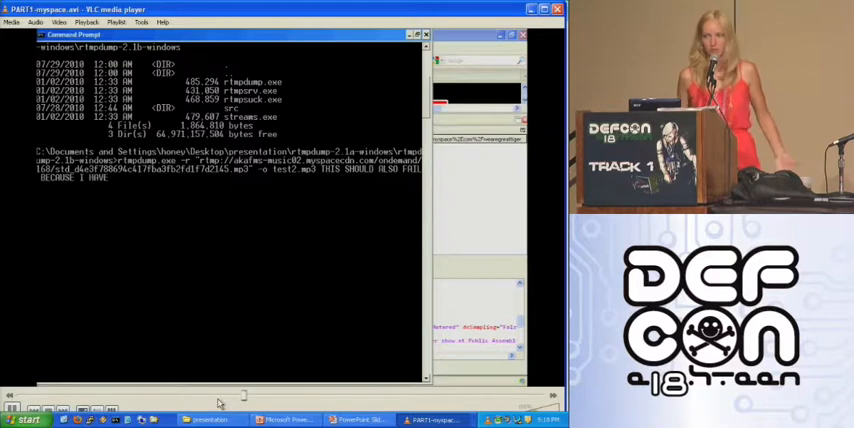
type("NOT W")
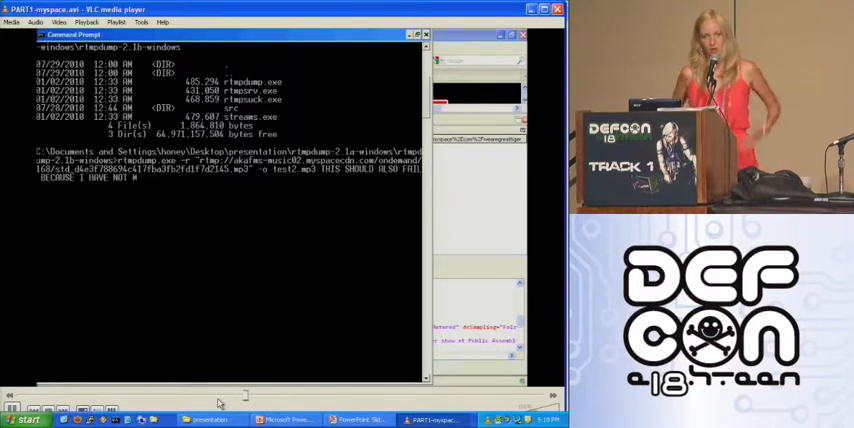
type("MODIFIED")
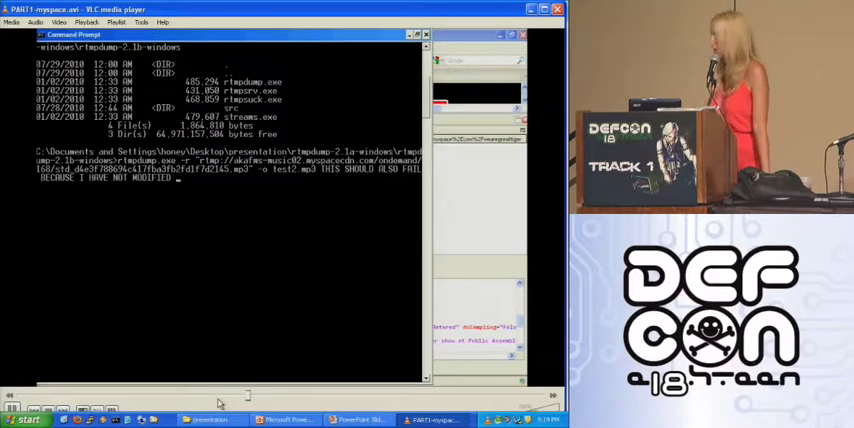
type("THE URL")
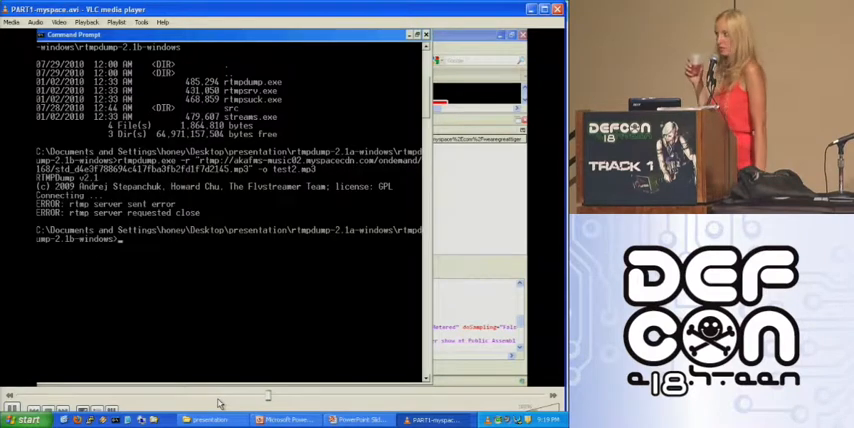
- Paste the rtmpdump command again with edited URL and -o test2.mp3, noting THIS SHOULD WORK
right_click(180, 240)
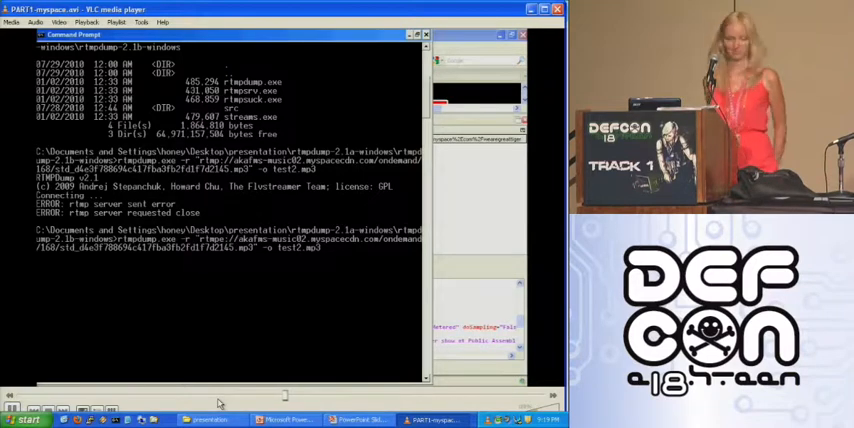
type("THIS SH")
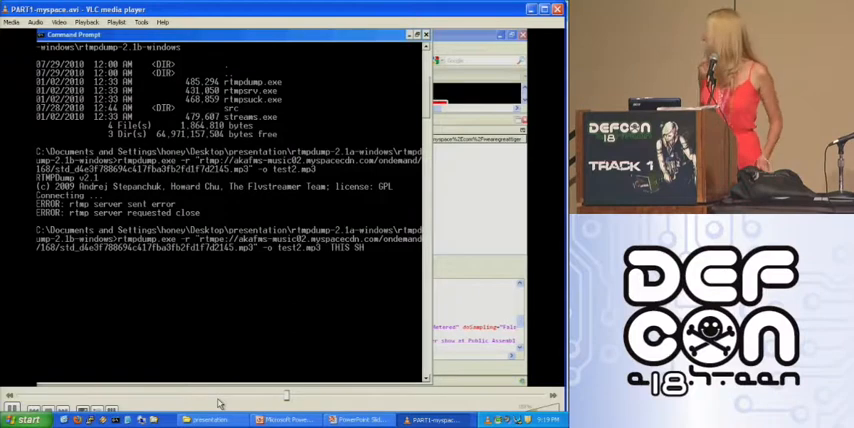
type("THIS SHOULD WORK BUT WHEN WE DOWNLOAD")
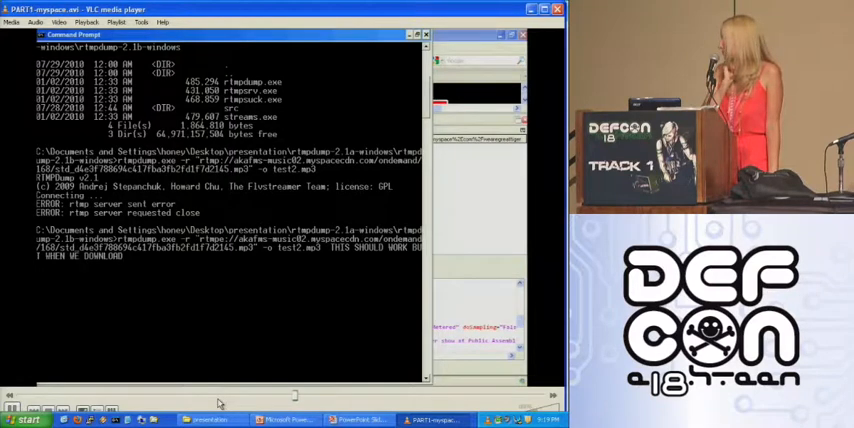
- Note that it downloads THE FILE AND SAVE IT AS mp3 and that quality is bad
type("THE")
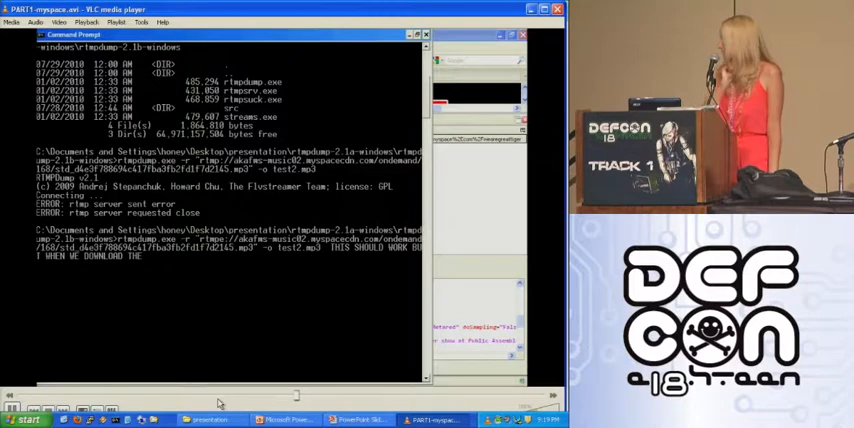
type("FILE AND S")
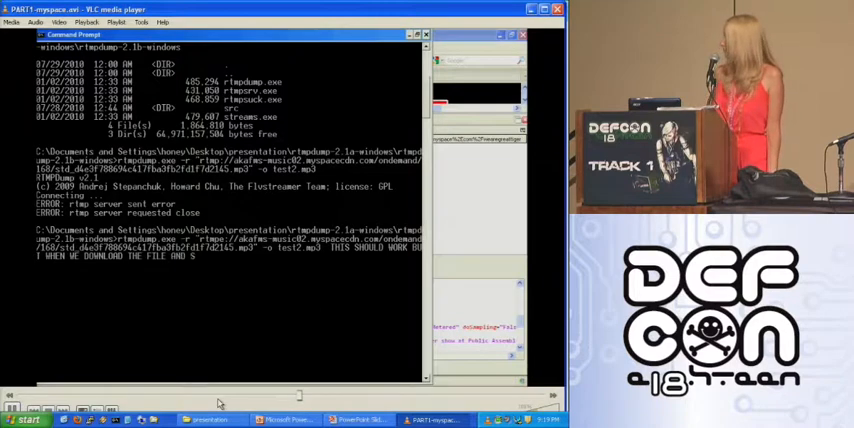
type("AVE IT AS AN MP3")
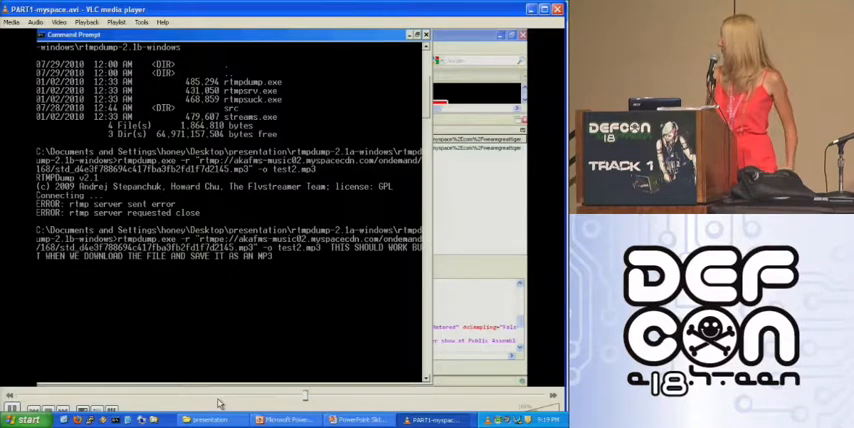
type("and do not convert it from flv")
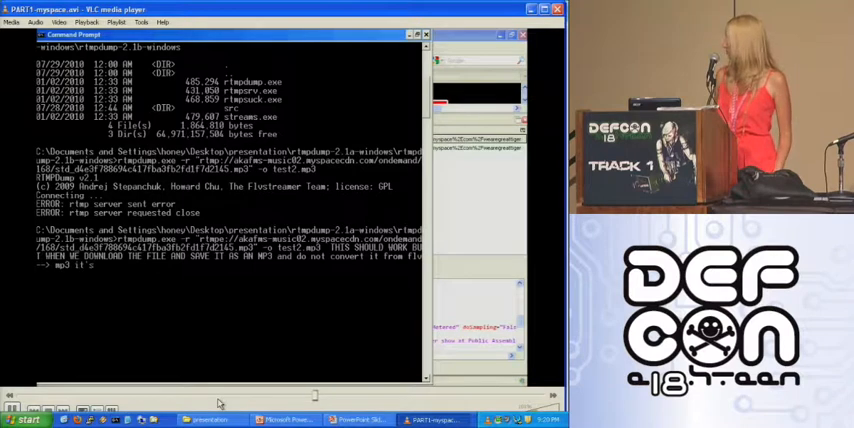
type("quality is b")
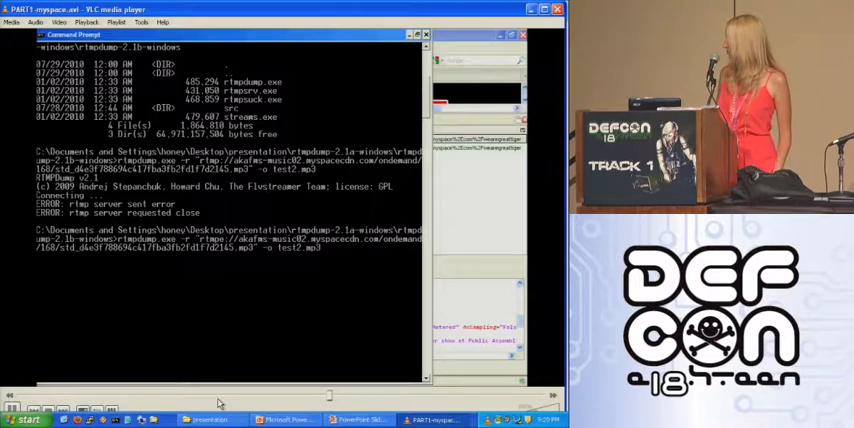
- Run the rtmpdump download to test2.mp3 and list it in the folder
key("Return")
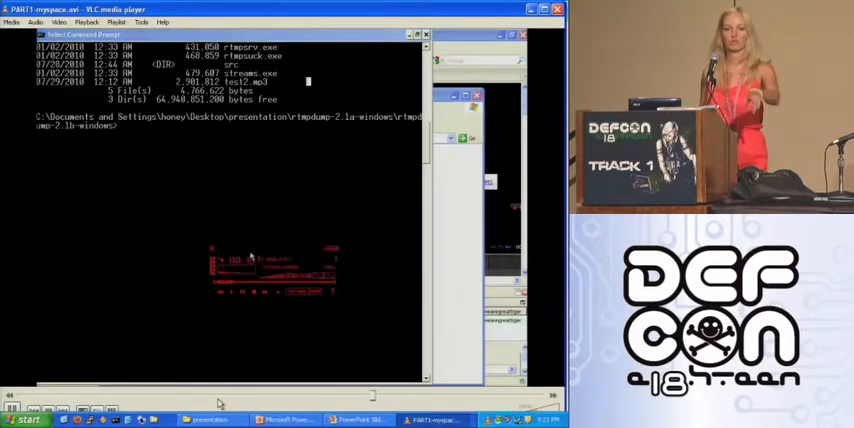
type("see how it sounds like")
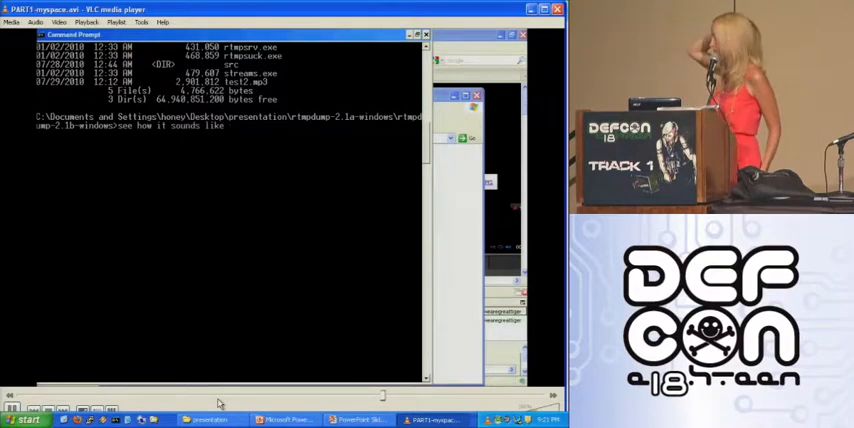
- Note the choppy result and set the rtmpdump output to test3.flv
type("choppy")
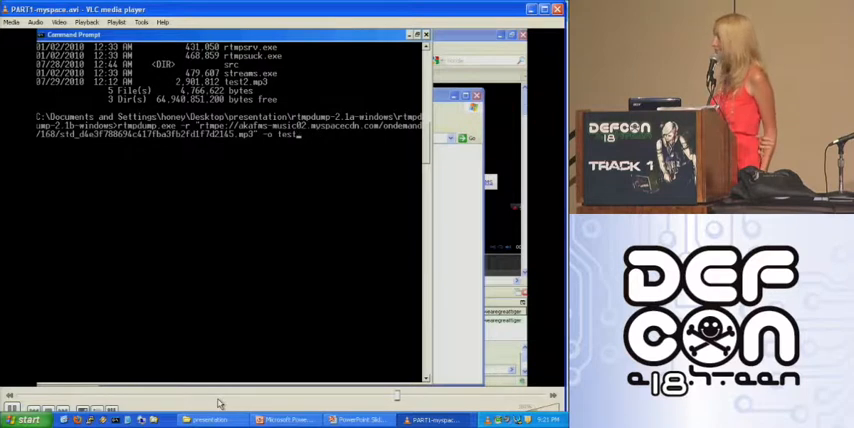
type("3.flv")
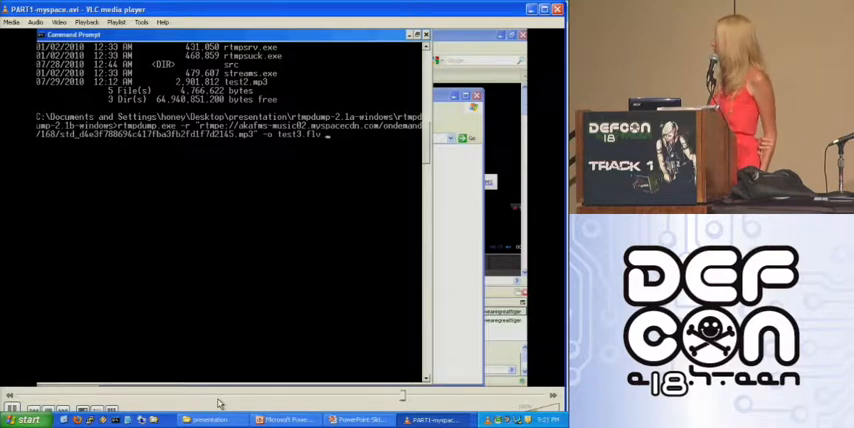
- Note NOW I WILL CONVERT IT to MP3 LATER
type("NOW I WILL CHANGE IT")
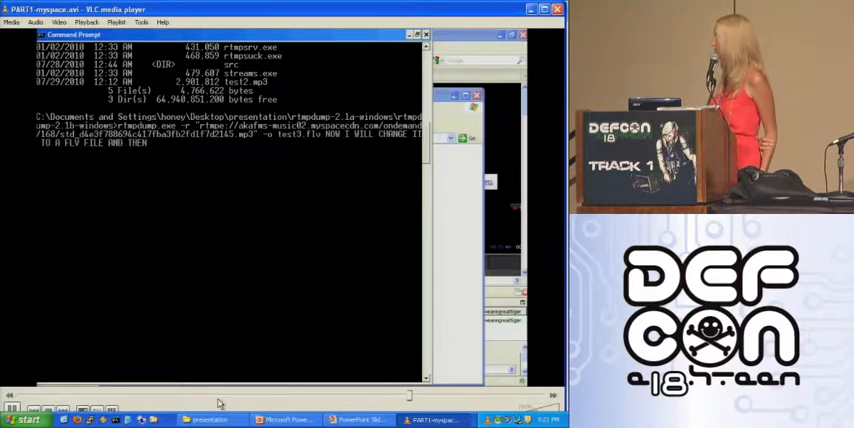
type("CONVERT IT BACK TO AN MP3")
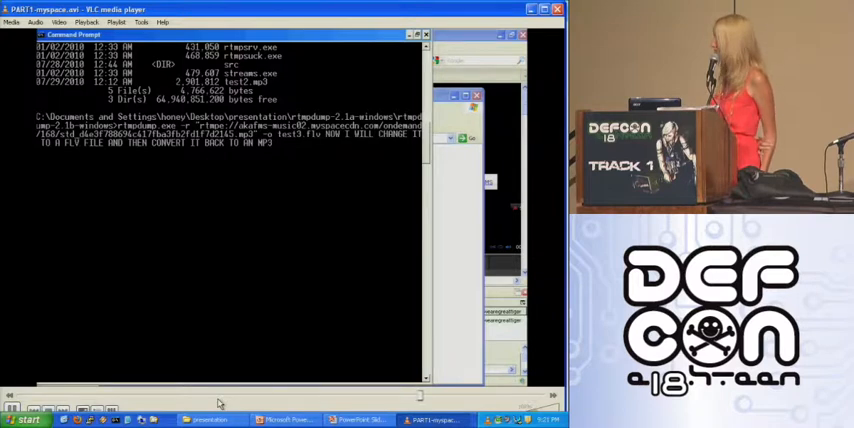
type("LATER")
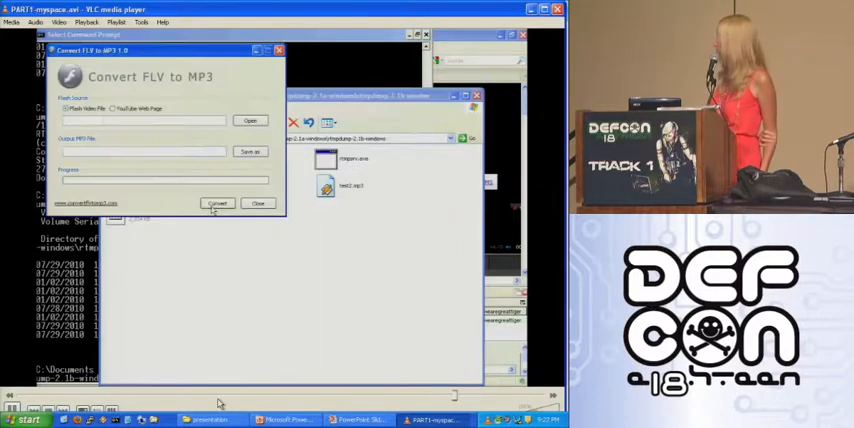
- Convert the local FLV to test3.mp3 and acknowledge the completion message
left_click(248, 120)
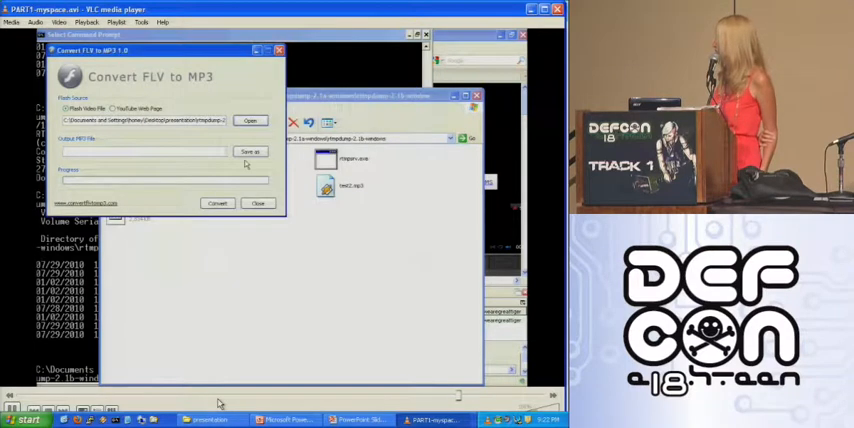
left_click(248, 152)
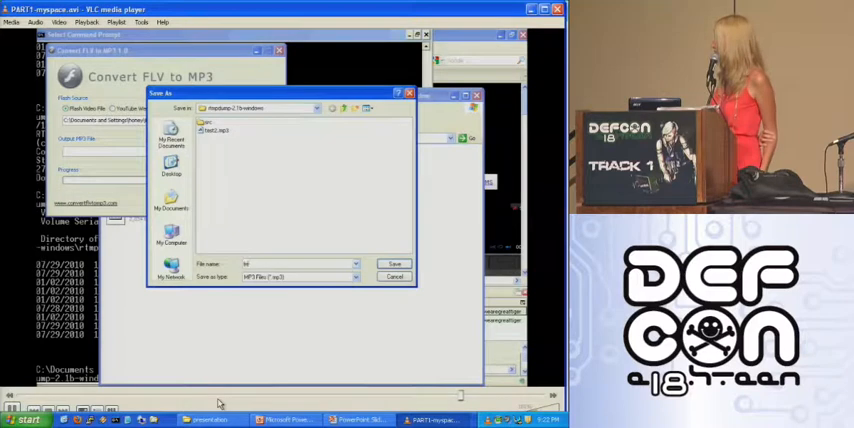
type("test3.mp3")
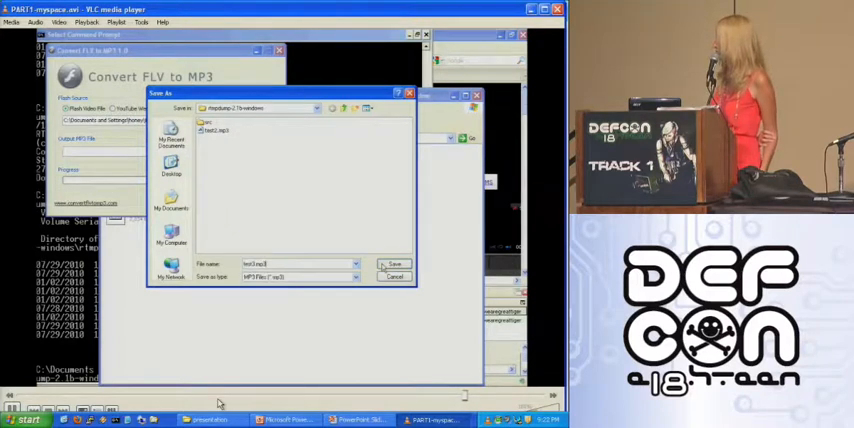
left_click(394, 264)
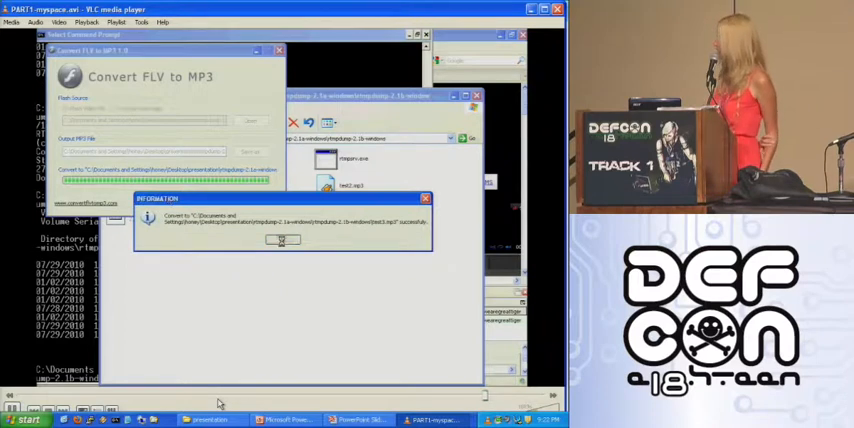
left_click(282, 240)
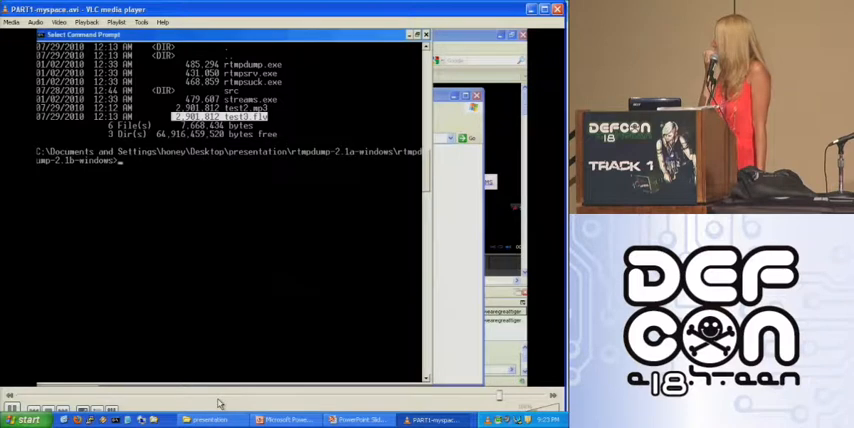
- Note at the prompt that the converted MP3 SOUNDS PERFECT!!!
type("SOUNDS")
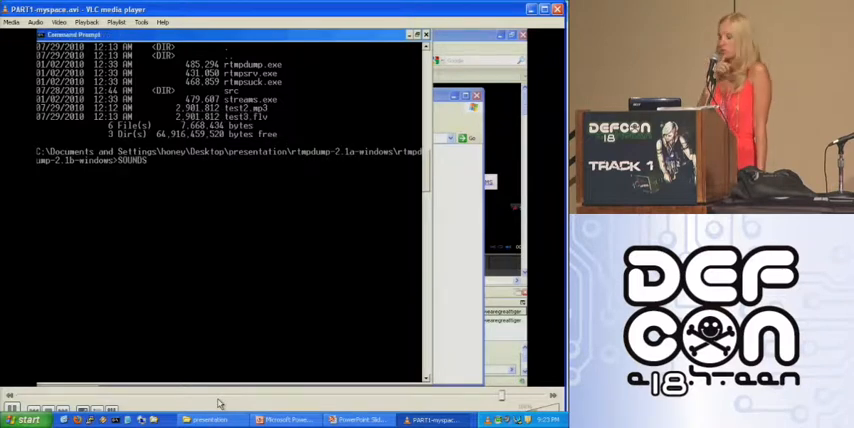
type("PERFECT!!!")
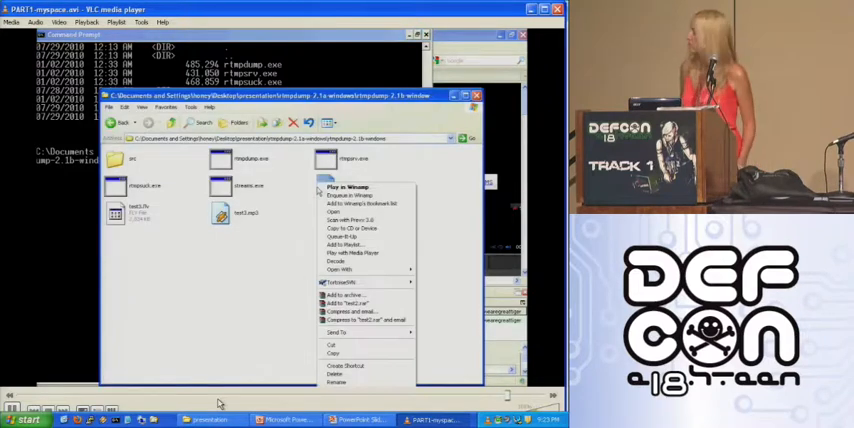
- Play the converted MP3 file from the rtmpdump folder
left_click(344, 372)
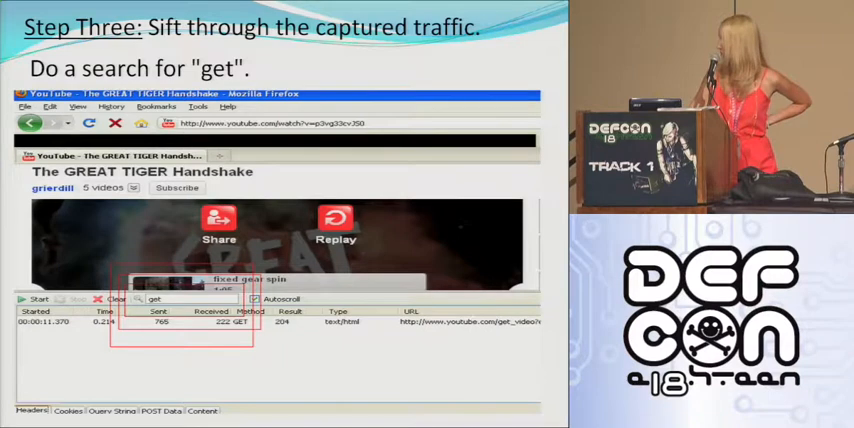
- Advance the slideshow to the Step Three slide on searching captured traffic for "get"
right_click(460, 360)
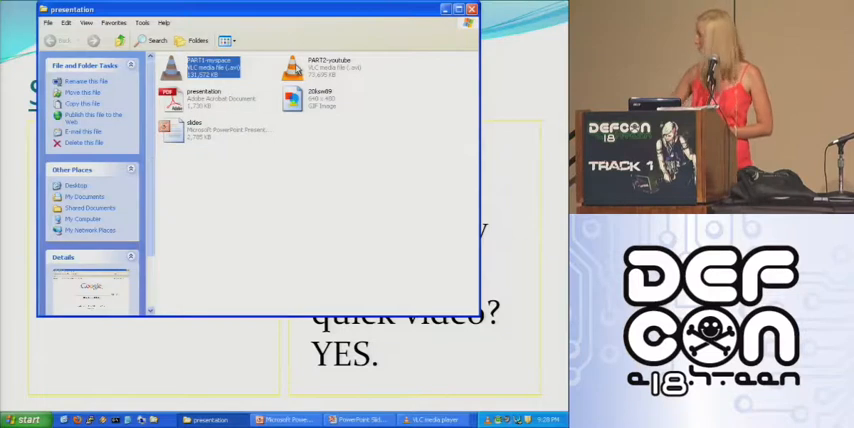
- Launch the YouTube .avi demo video from the presentation folder in VLC
double_click(330, 68)
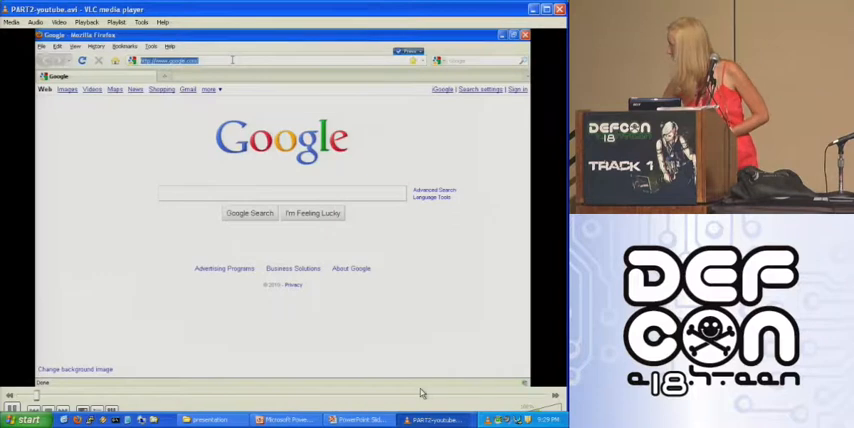
type("http://www.youtube.com/")
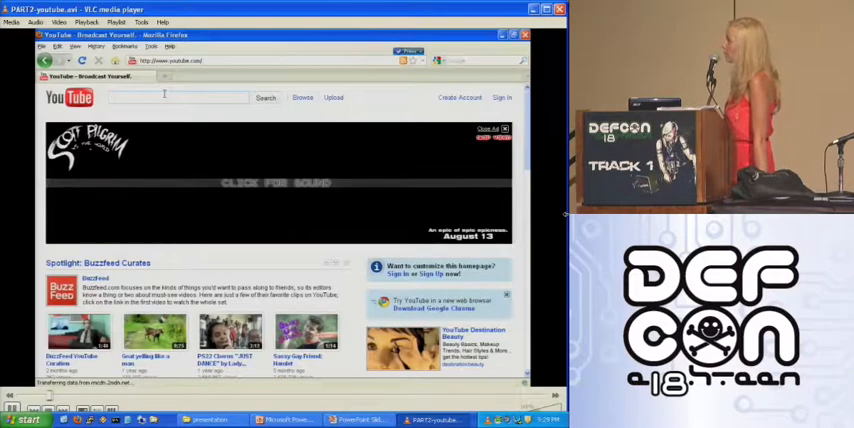
type("great tiger handshake")
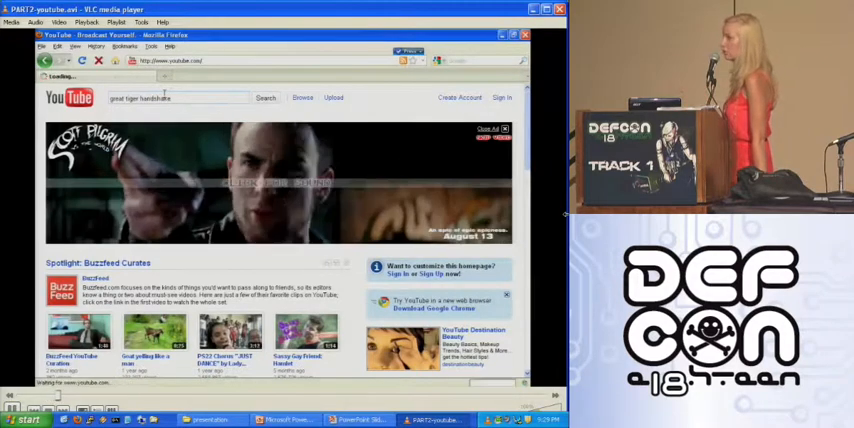
left_click(264, 96)
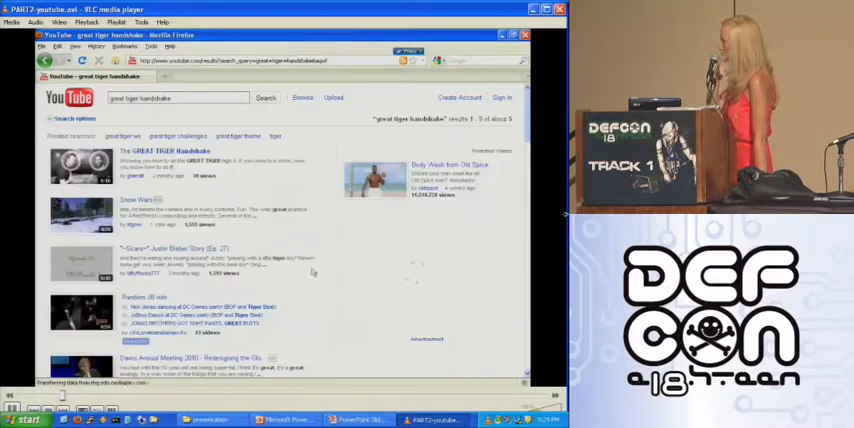